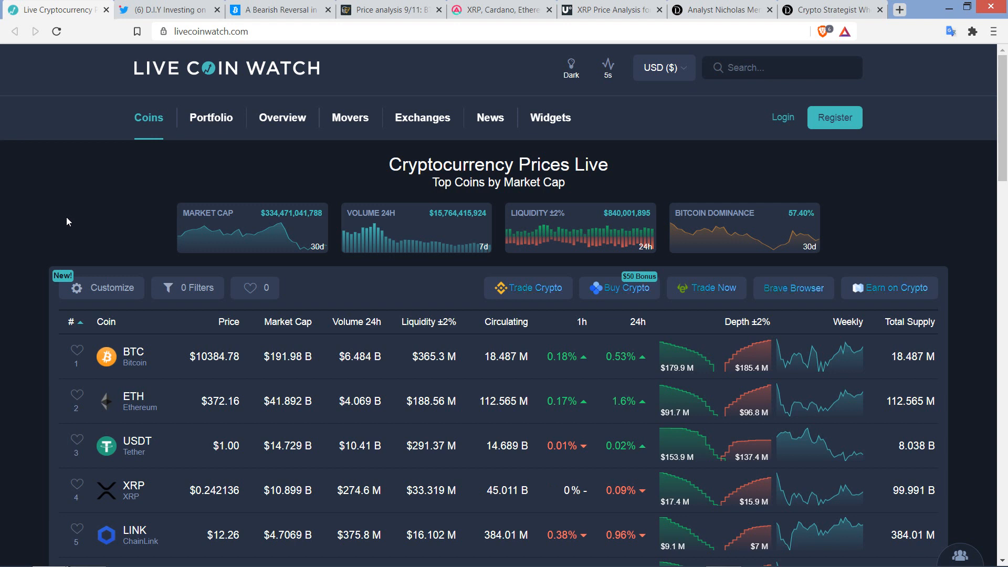
Browse the Live Coin Watch price table, then switch to the tweet saying XRP will explode
{"action": "scroll", "scroll_direction": "down", "scroll_amount": 3}
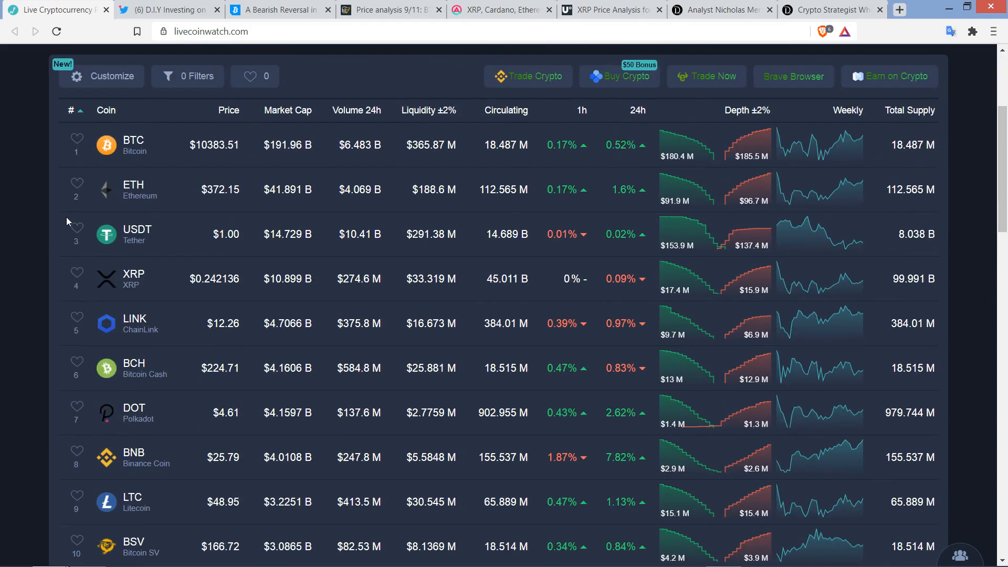
{"action": "scroll", "scroll_direction": "down", "scroll_amount": 3}
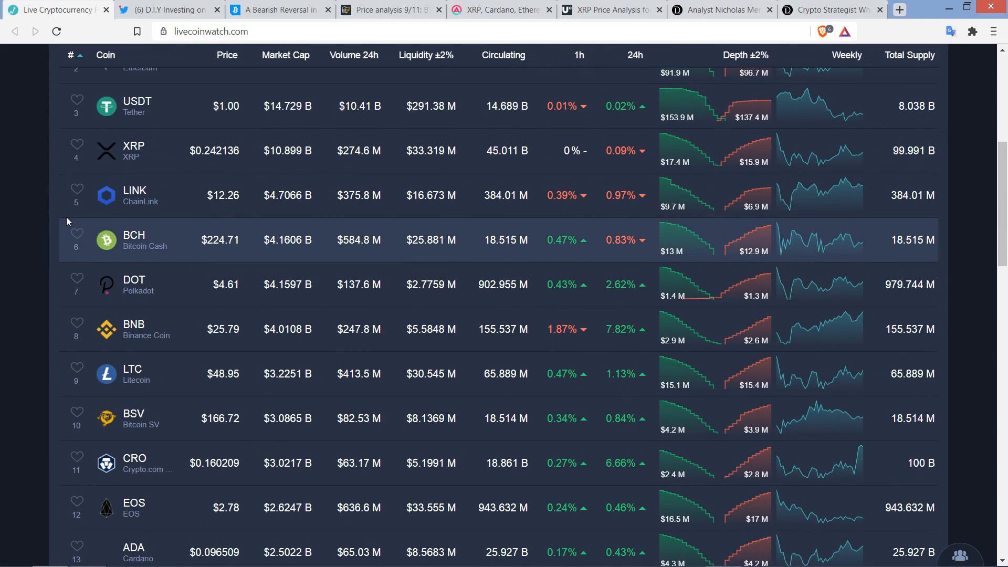
{"action": "scroll", "scroll_direction": "up", "scroll_amount": 3}
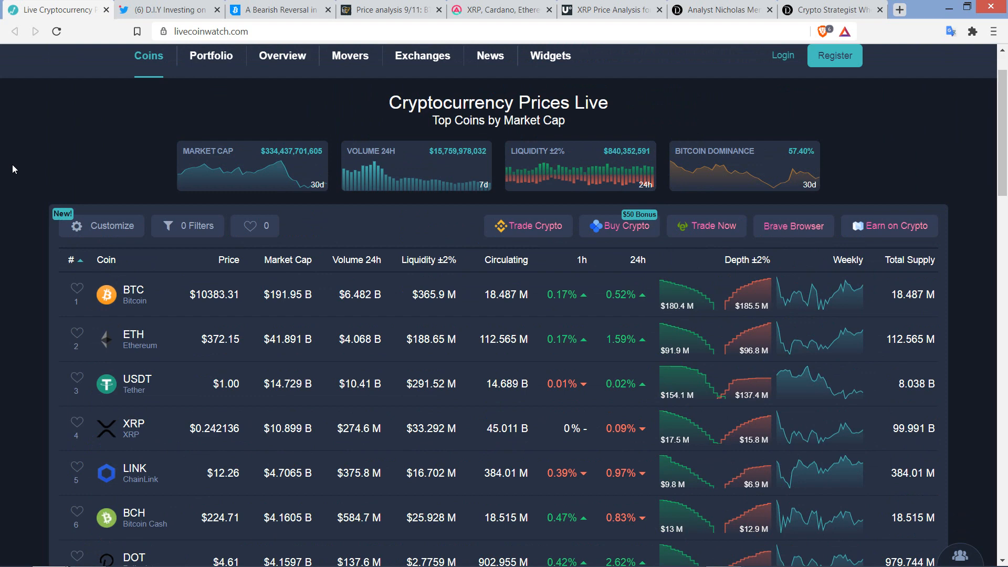
{"action": "scroll", "scroll_direction": "down", "scroll_amount": 3}
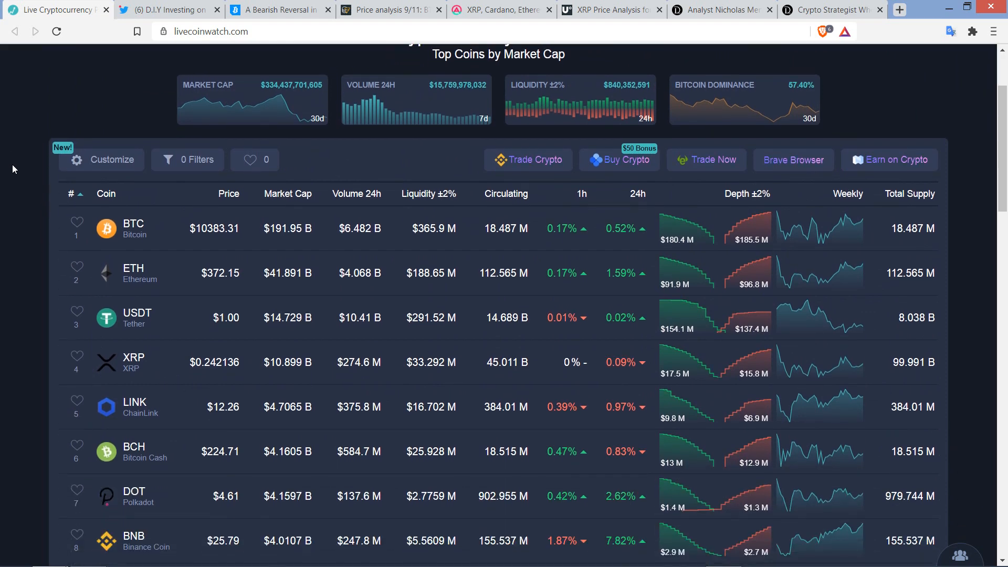
{"action": "scroll", "scroll_direction": "up", "scroll_amount": 3}
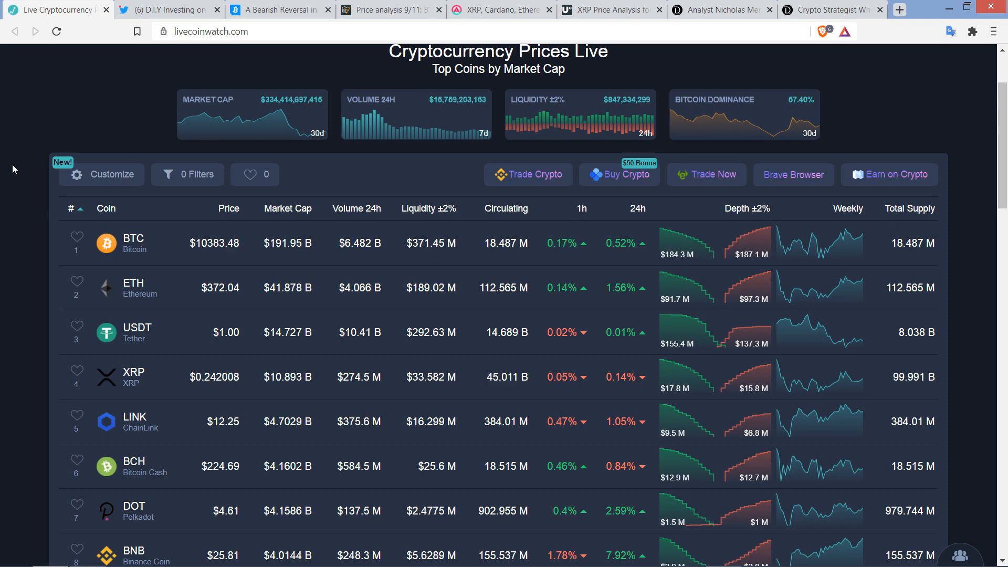
{"action": "mouse_move", "coordinate": [55, 108]}
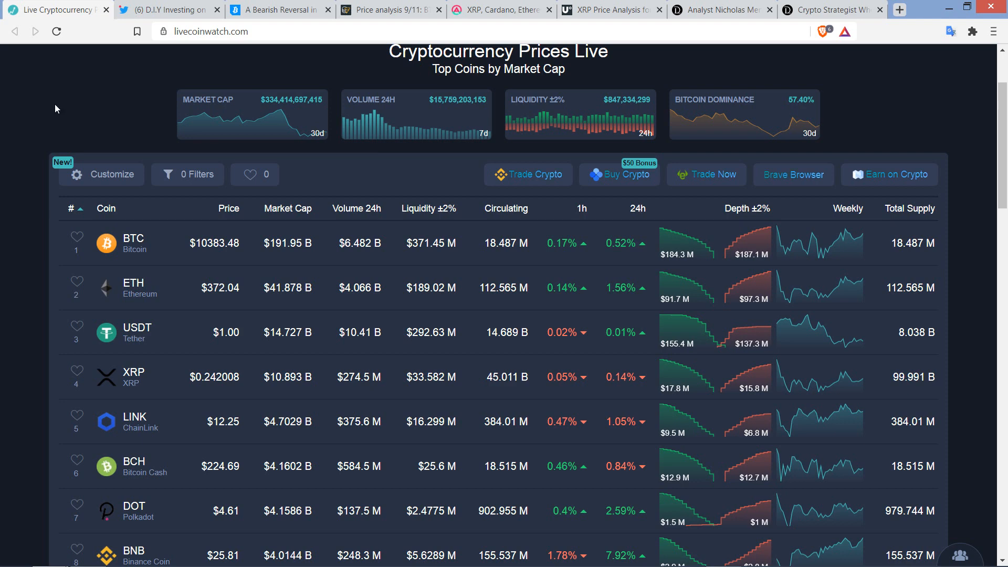
{"action": "mouse_move", "coordinate": [77, 106]}
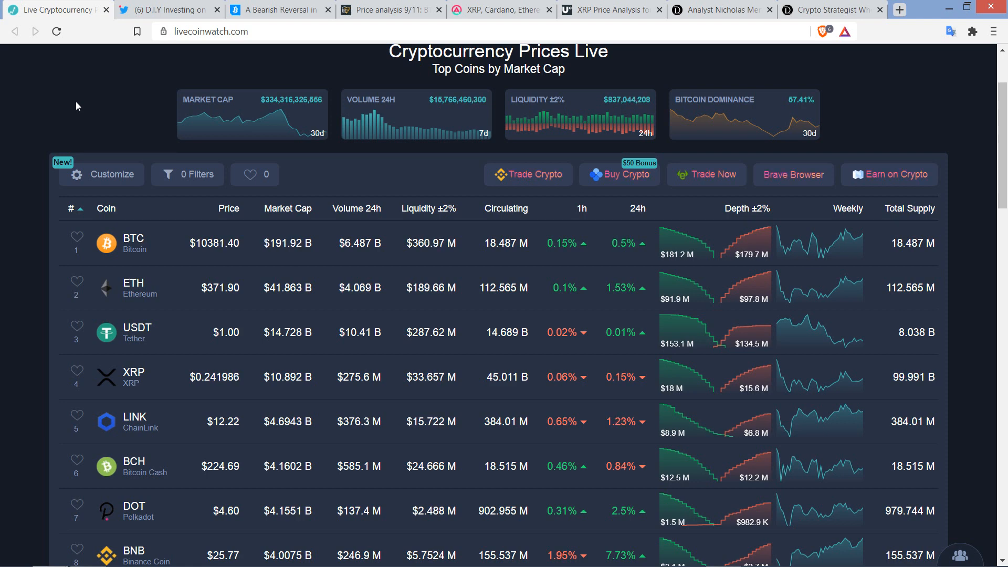
{"action": "left_click", "coordinate": [164, 9]}
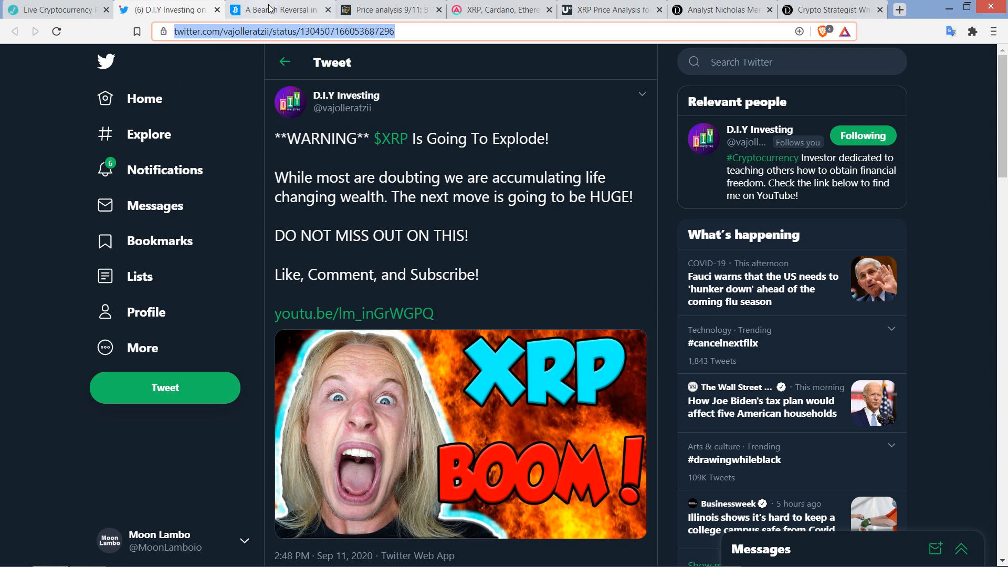
{"action": "left_click", "coordinate": [277, 10]}
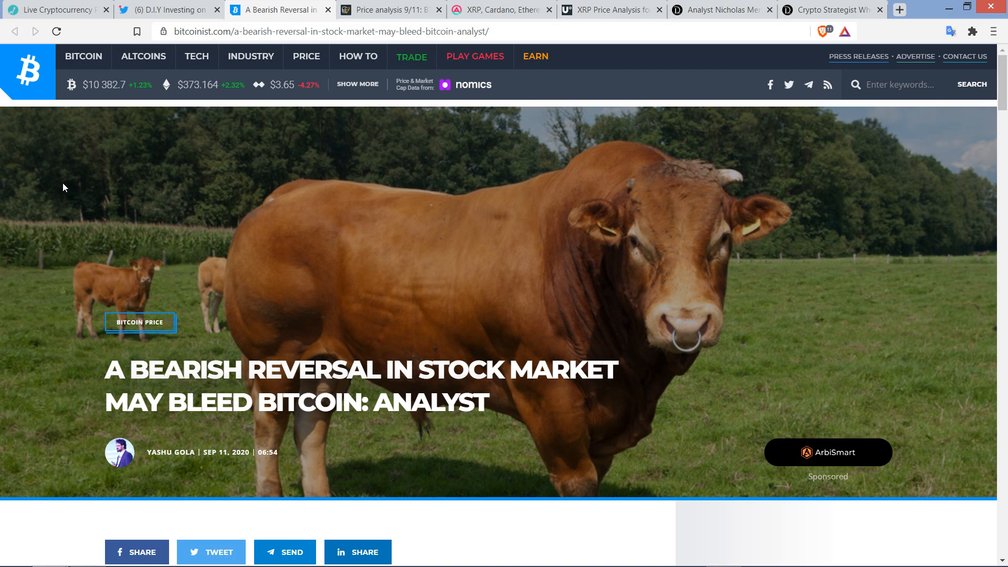
{"action": "mouse_move", "coordinate": [349, 150]}
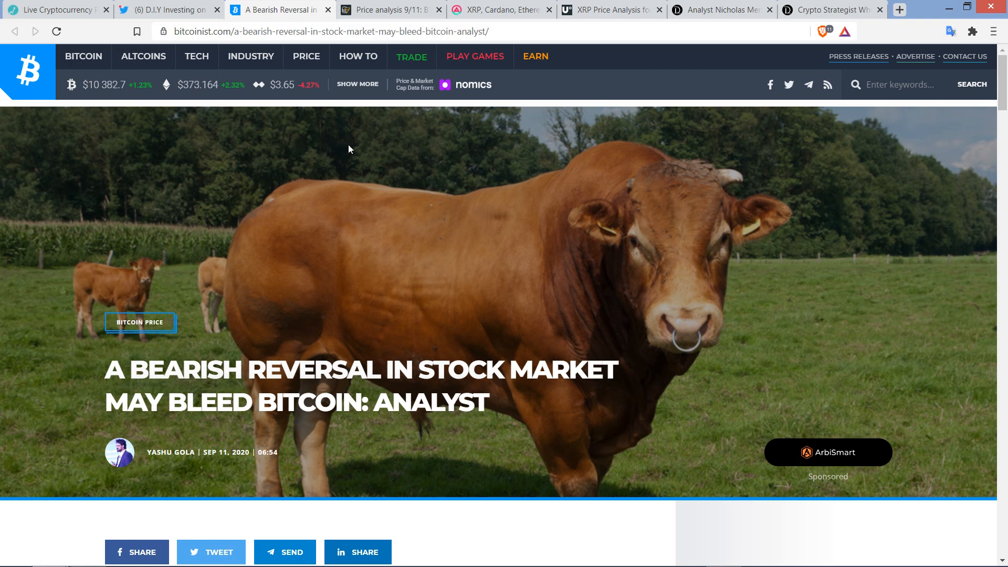
{"action": "mouse_move", "coordinate": [373, 131]}
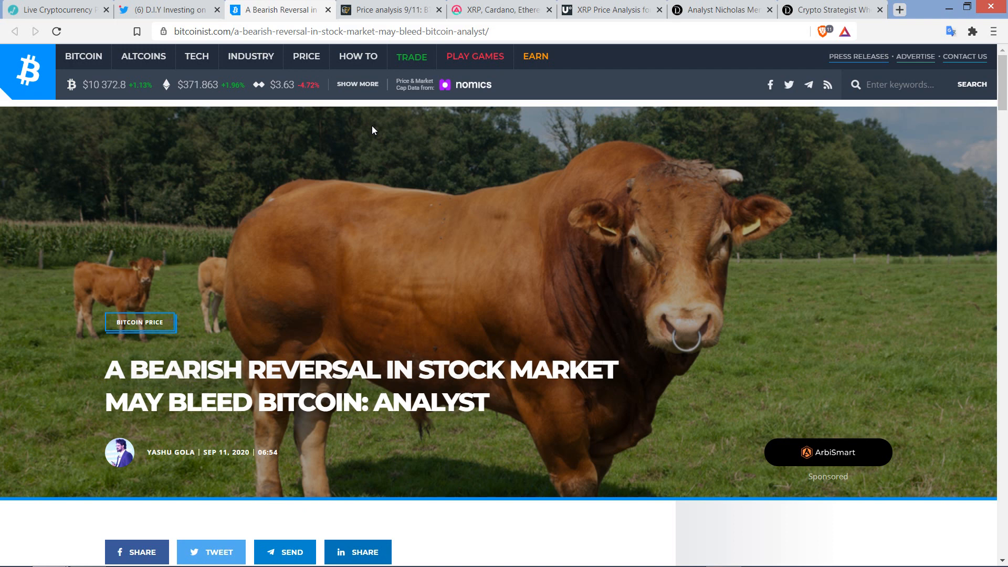
{"action": "mouse_move", "coordinate": [238, 160]}
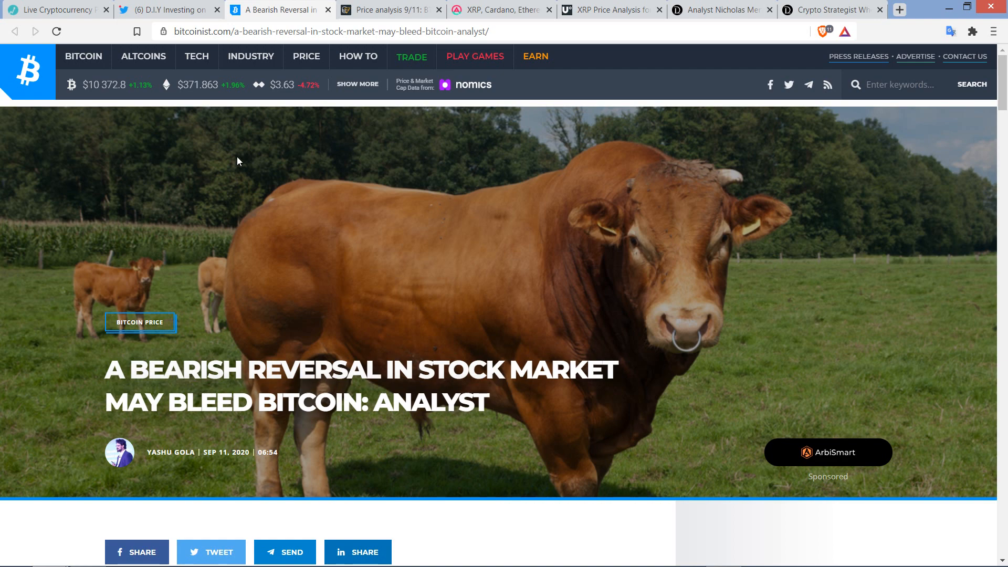
{"action": "scroll", "scroll_direction": "down", "scroll_amount": 3}
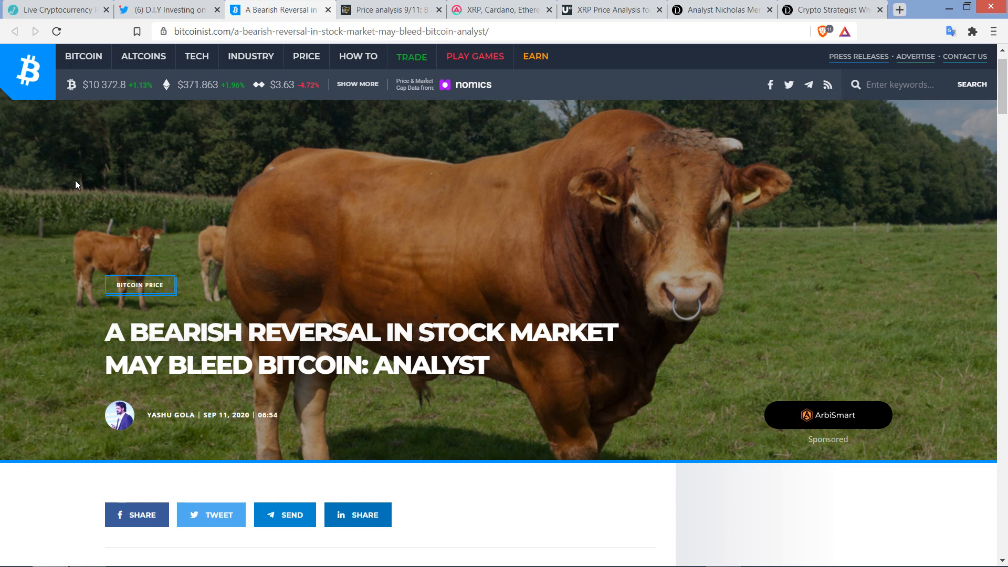
{"action": "mouse_move", "coordinate": [189, 121]}
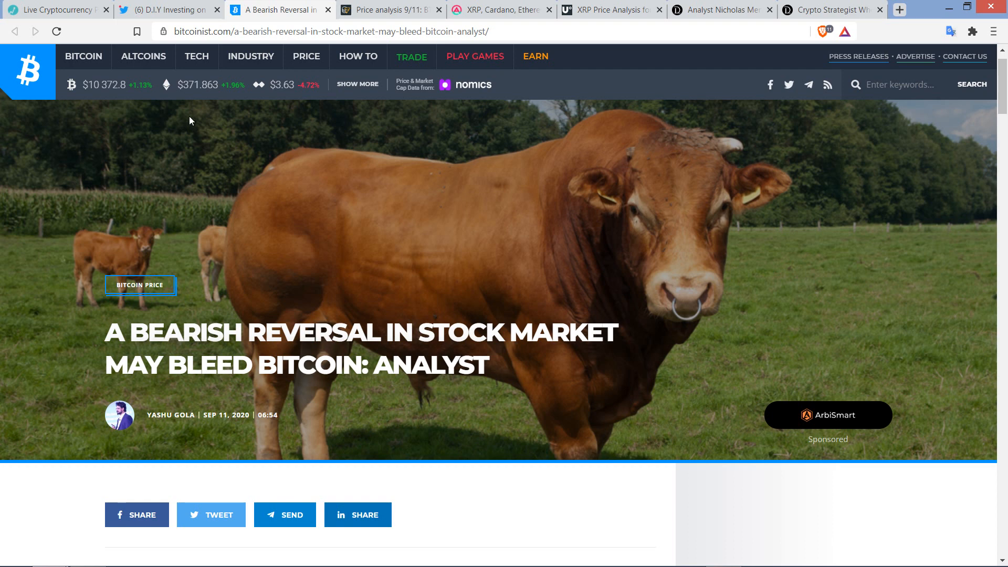
{"action": "mouse_move", "coordinate": [270, 132]}
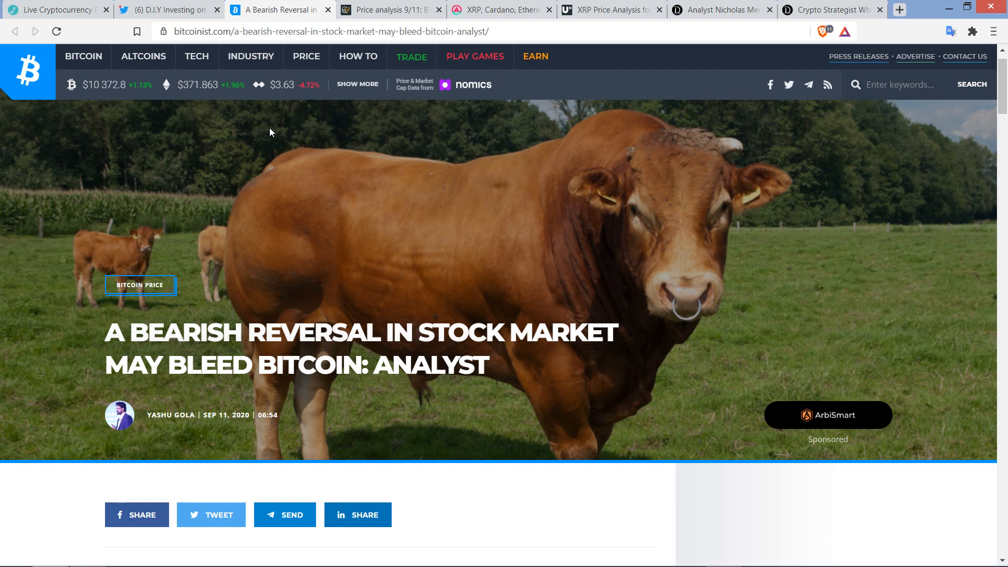
{"action": "mouse_move", "coordinate": [397, 40]}
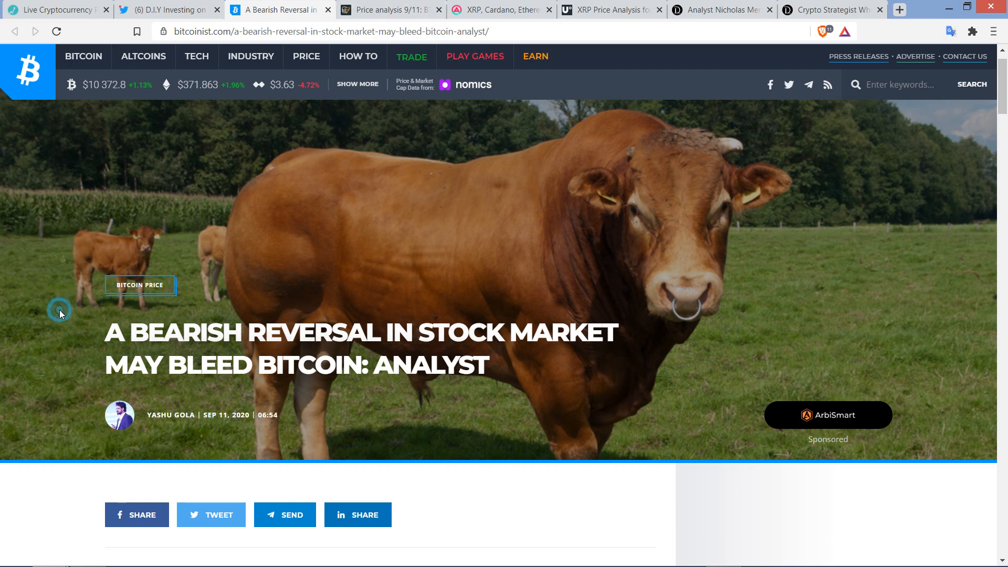
Read the opening paragraphs on Kevin Svenson's S&P 500–Bitcoin correlation warning
{"action": "scroll", "scroll_direction": "down", "scroll_amount": 3}
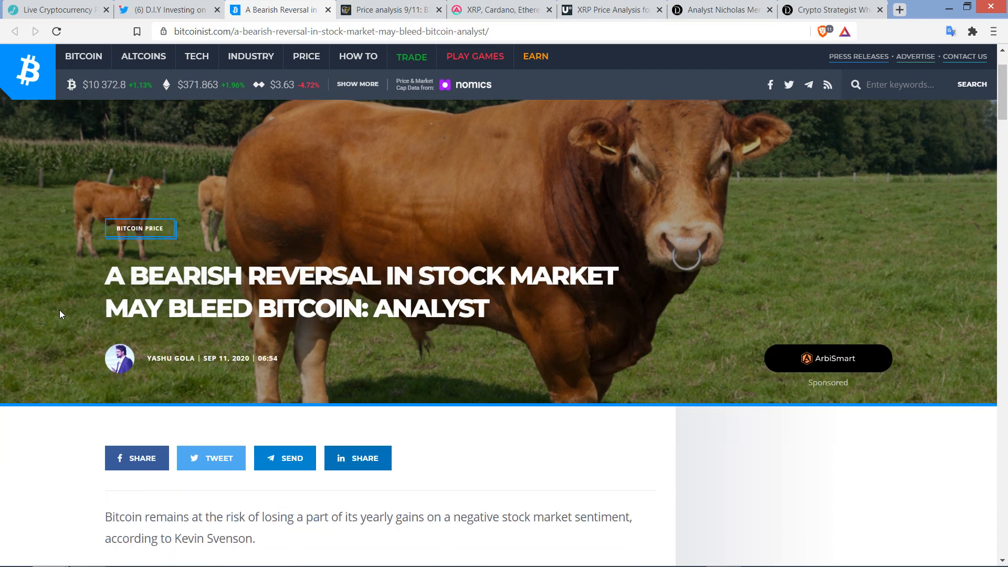
{"action": "scroll", "scroll_direction": "down", "scroll_amount": 3}
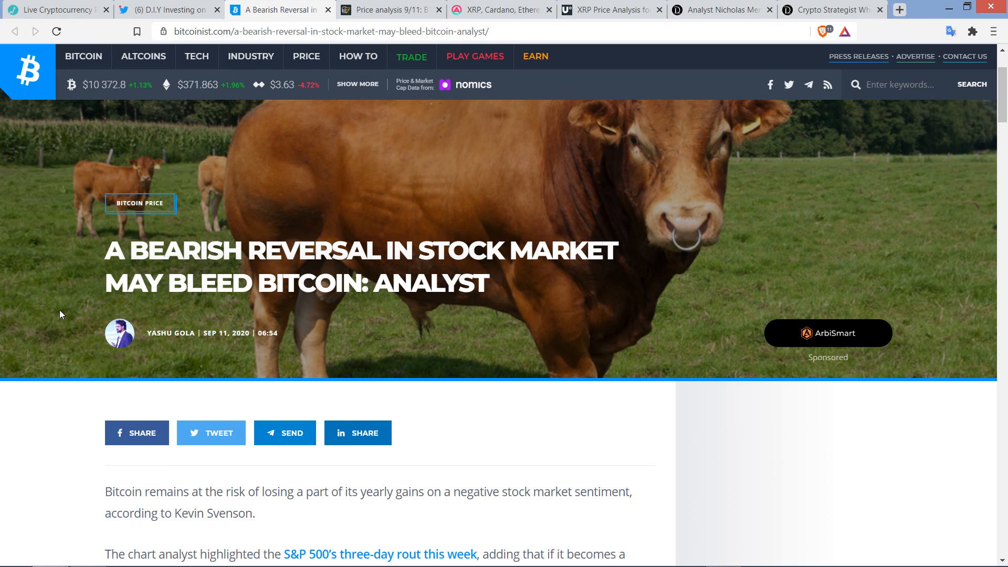
{"action": "mouse_move", "coordinate": [42, 411]}
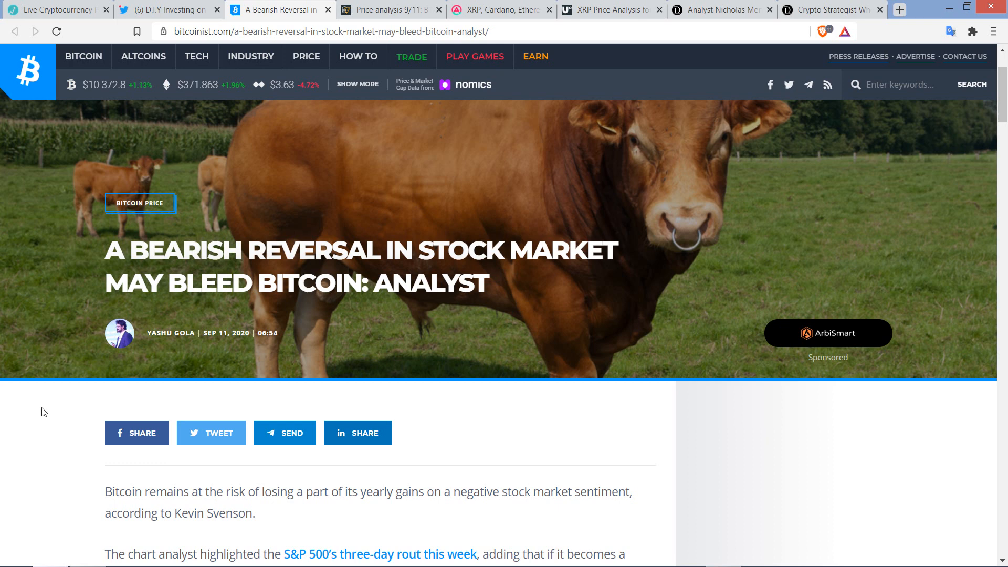
{"action": "mouse_move", "coordinate": [41, 428]}
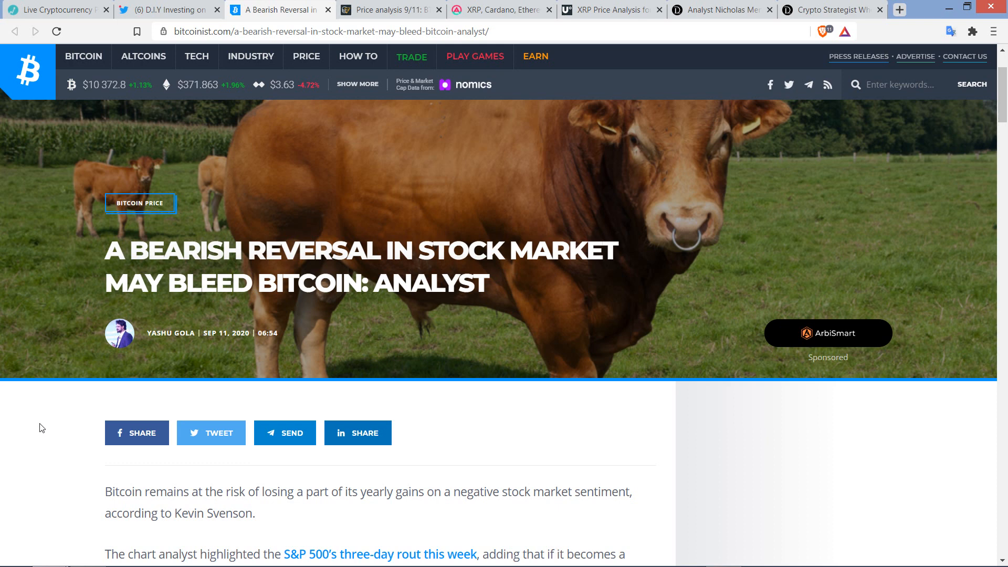
{"action": "scroll", "scroll_direction": "down", "scroll_amount": 3}
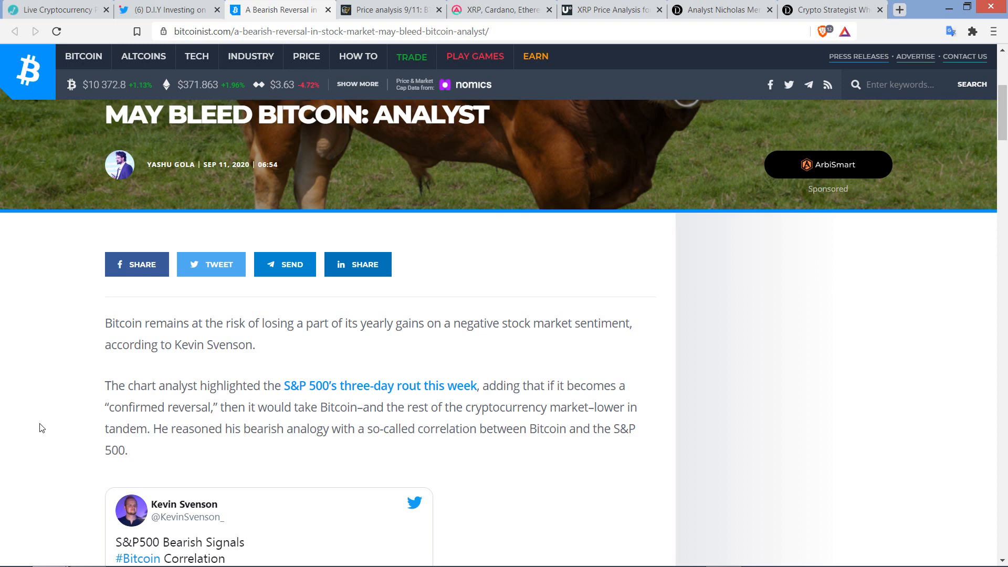
Bring Svenson's full embedded tweet and its Bitcoin tops chart into view
{"action": "scroll", "scroll_direction": "down", "scroll_amount": 3}
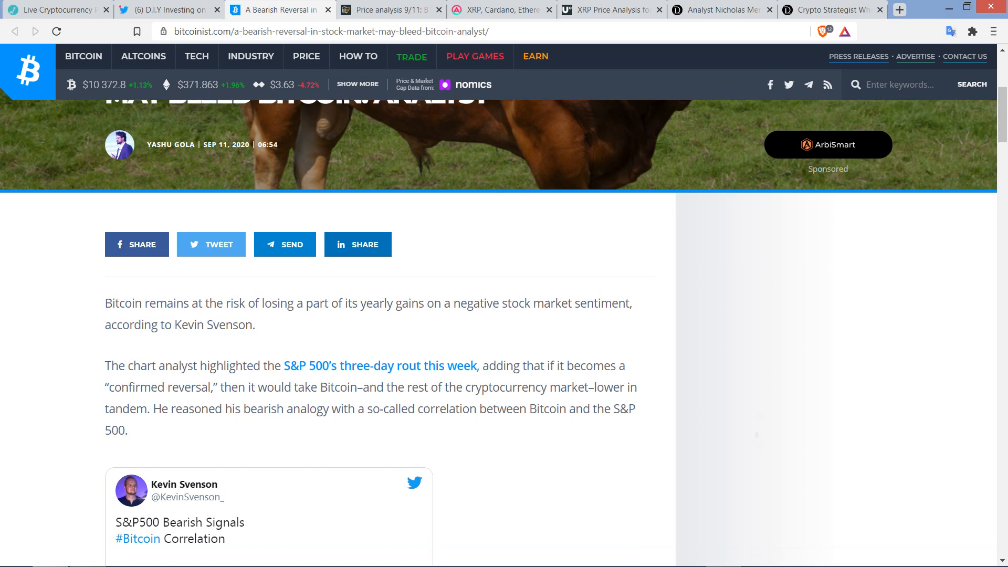
{"action": "scroll", "scroll_direction": "down", "scroll_amount": 3}
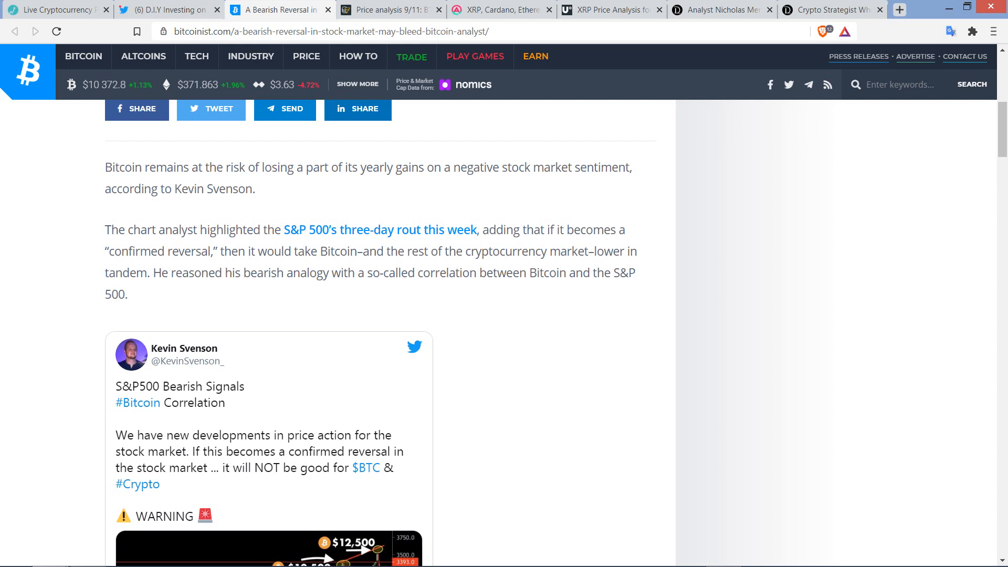
{"action": "scroll", "scroll_direction": "down", "scroll_amount": 3}
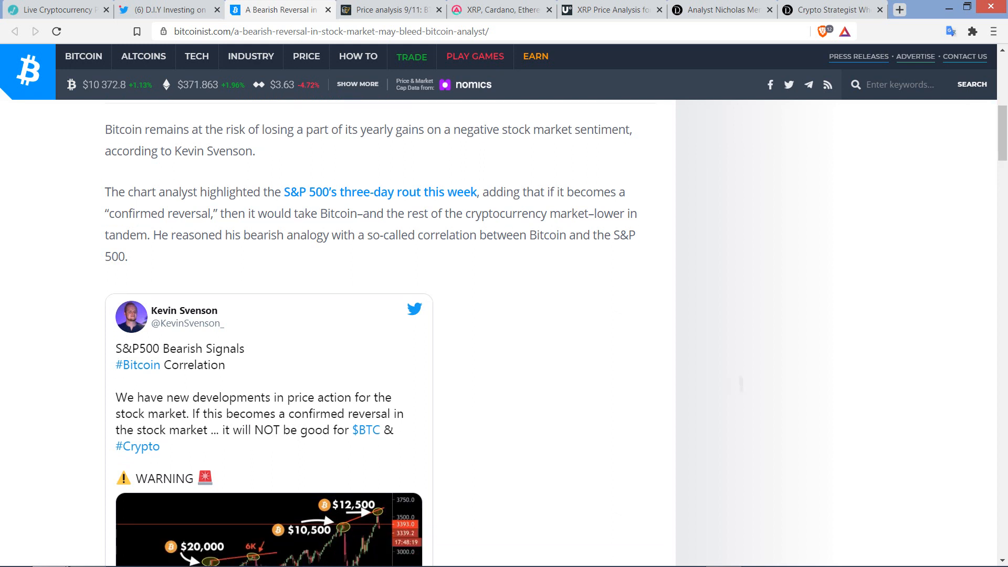
{"action": "scroll", "scroll_direction": "down", "scroll_amount": 3}
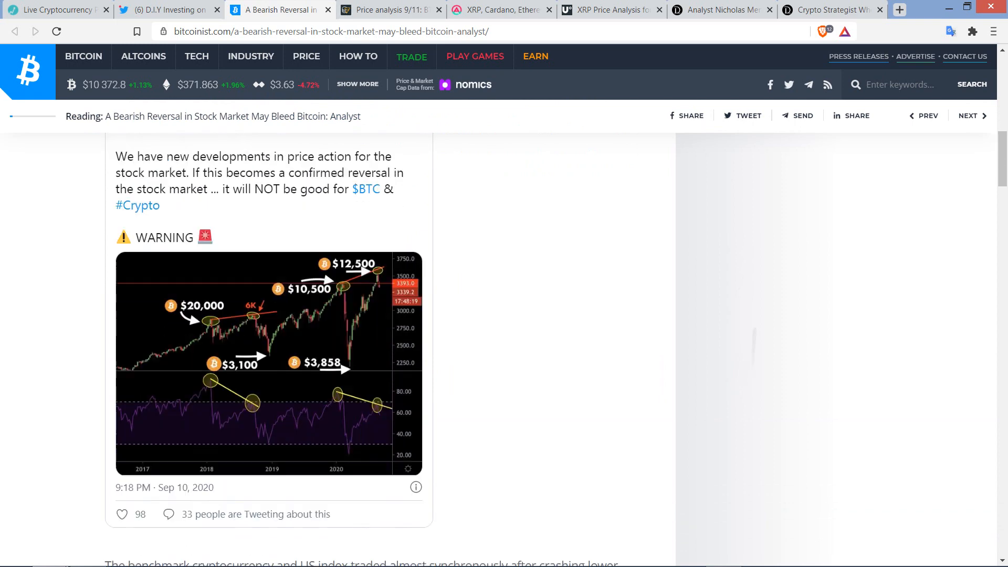
Read the March 2020 crash and 235 percent surge passage, down to Topping Out
{"action": "scroll", "scroll_direction": "down", "scroll_amount": 3}
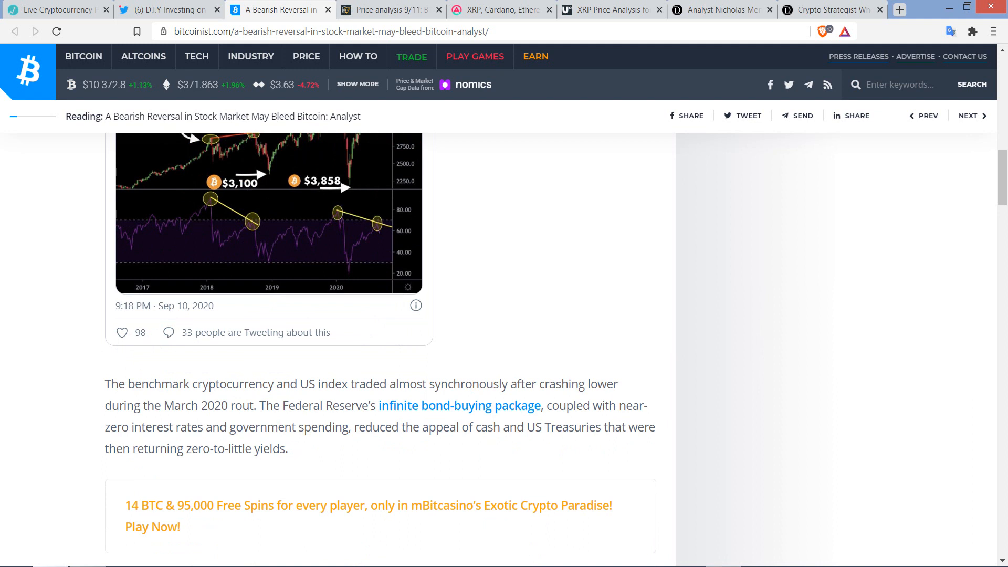
{"action": "scroll", "scroll_direction": "down", "scroll_amount": 3}
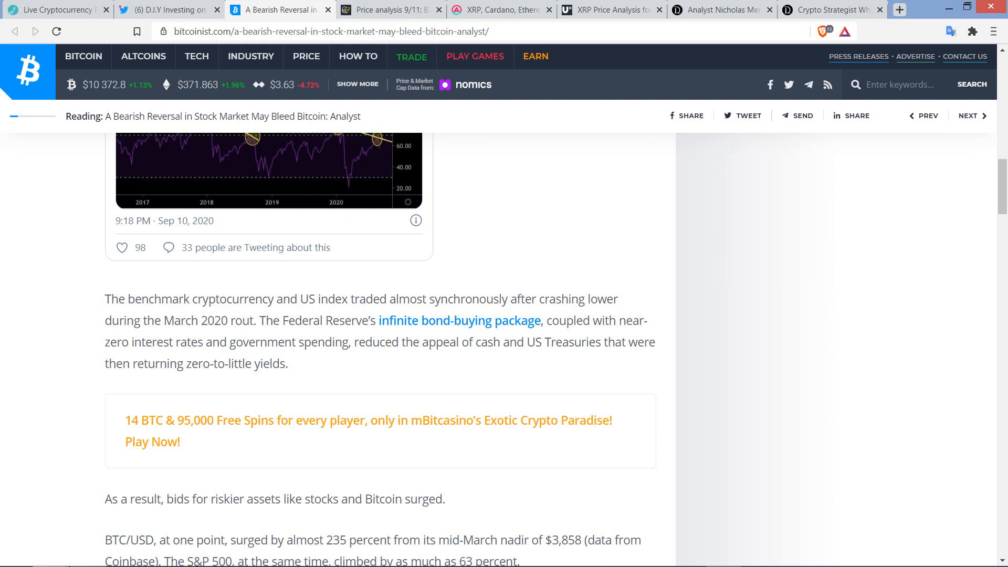
{"action": "scroll", "scroll_direction": "down", "scroll_amount": 3}
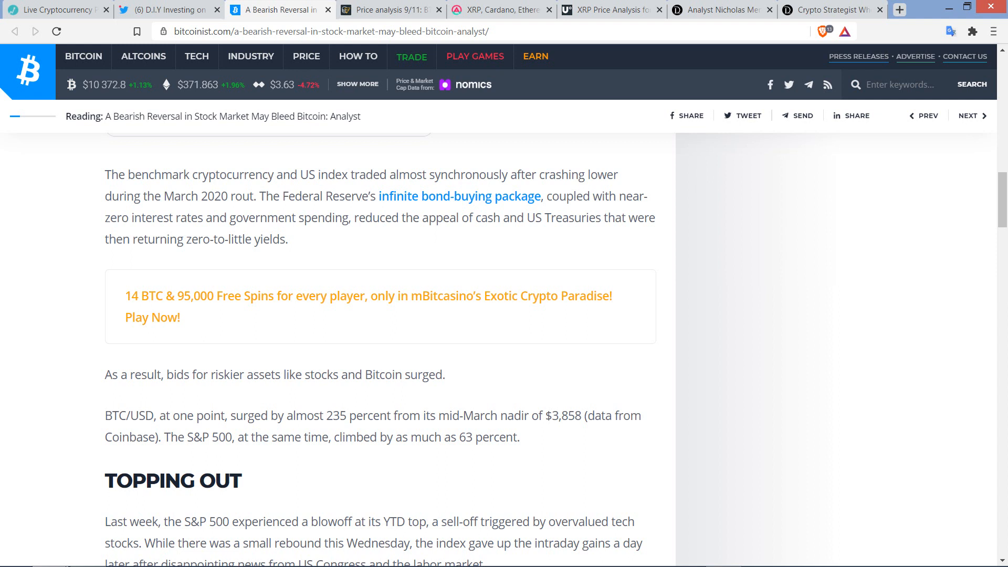
{"action": "scroll", "scroll_direction": "down", "scroll_amount": 3}
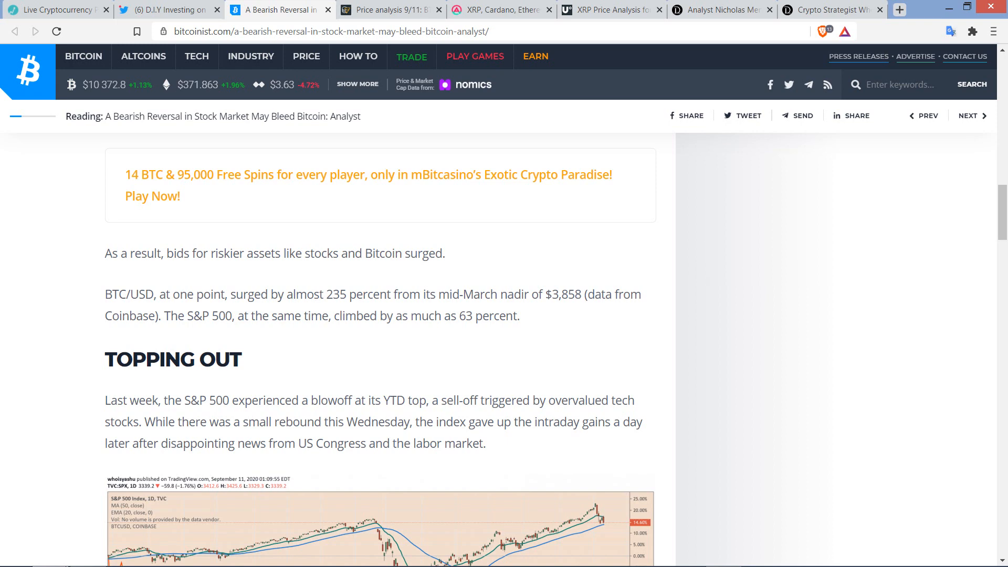
{"action": "scroll", "scroll_direction": "down", "scroll_amount": 3}
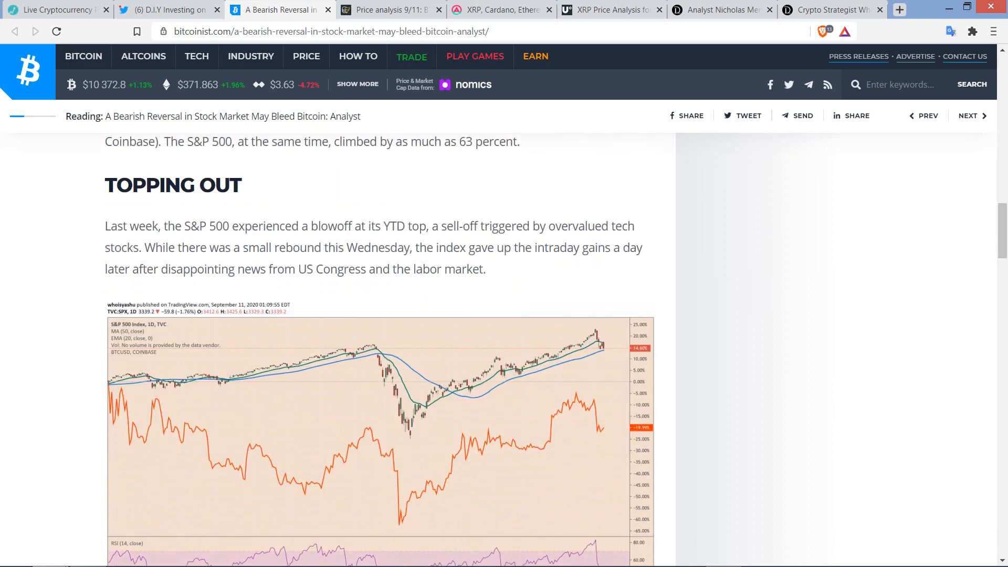
{"action": "scroll", "scroll_direction": "down", "scroll_amount": 3}
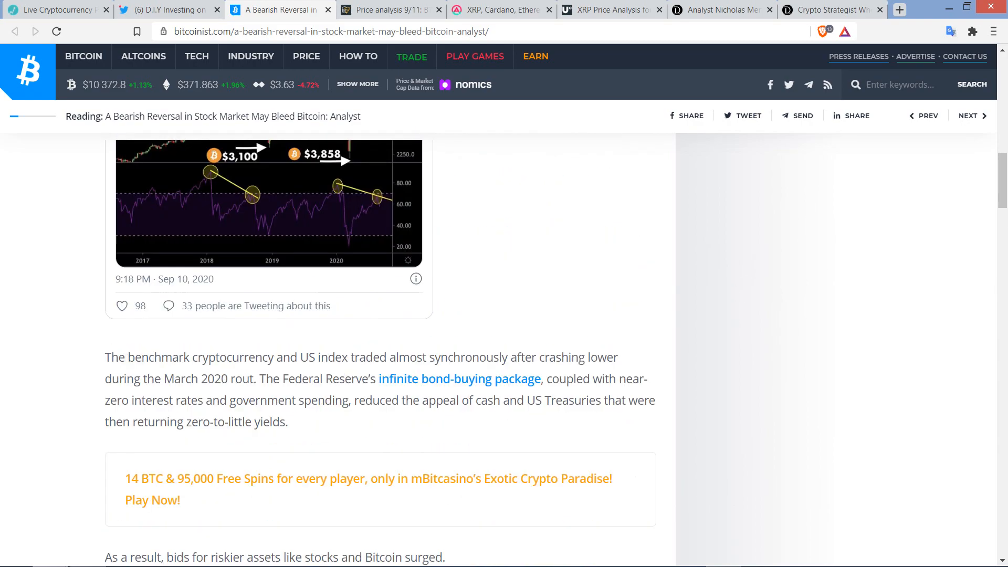
Return to the opening paragraphs and Svenson's S&P 500 warning tweet
{"action": "scroll", "scroll_direction": "up", "scroll_amount": 3}
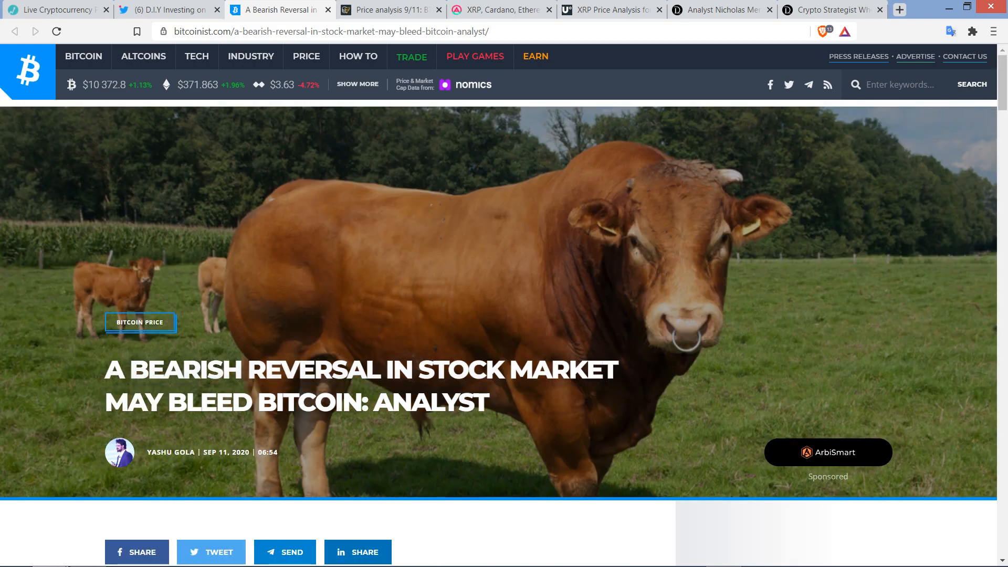
{"action": "scroll", "scroll_direction": "down", "scroll_amount": 3}
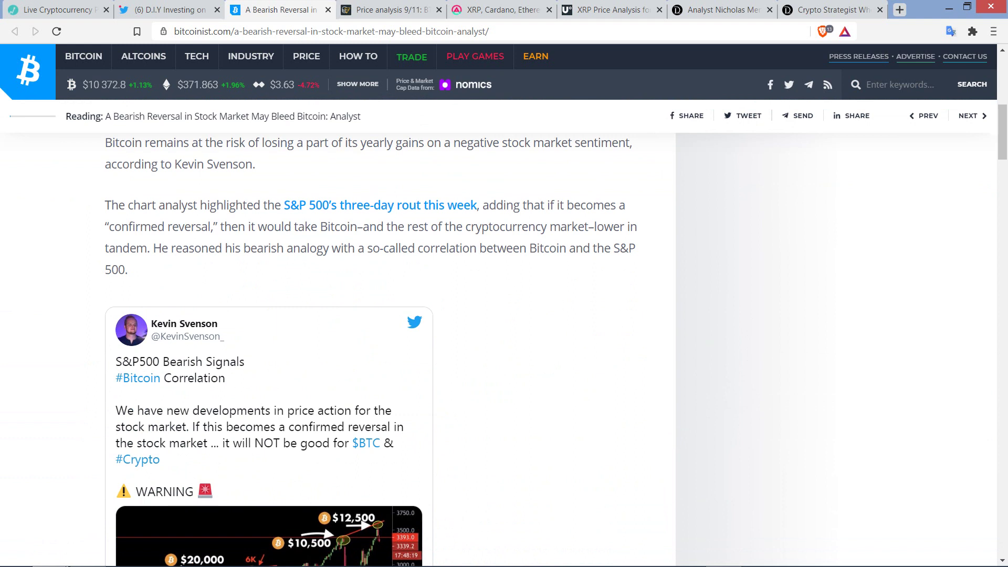
{"action": "mouse_move", "coordinate": [69, 310]}
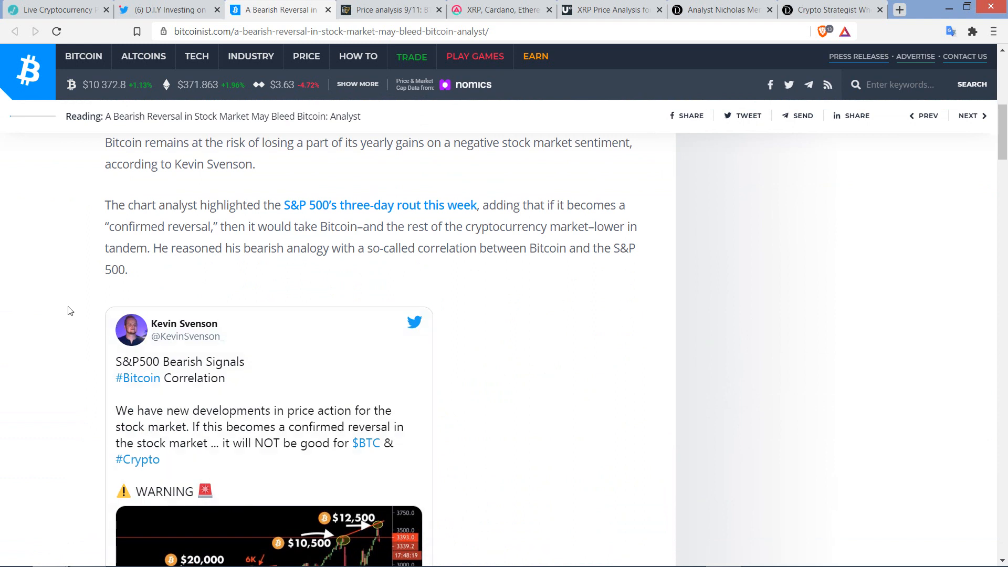
{"action": "mouse_move", "coordinate": [51, 171]}
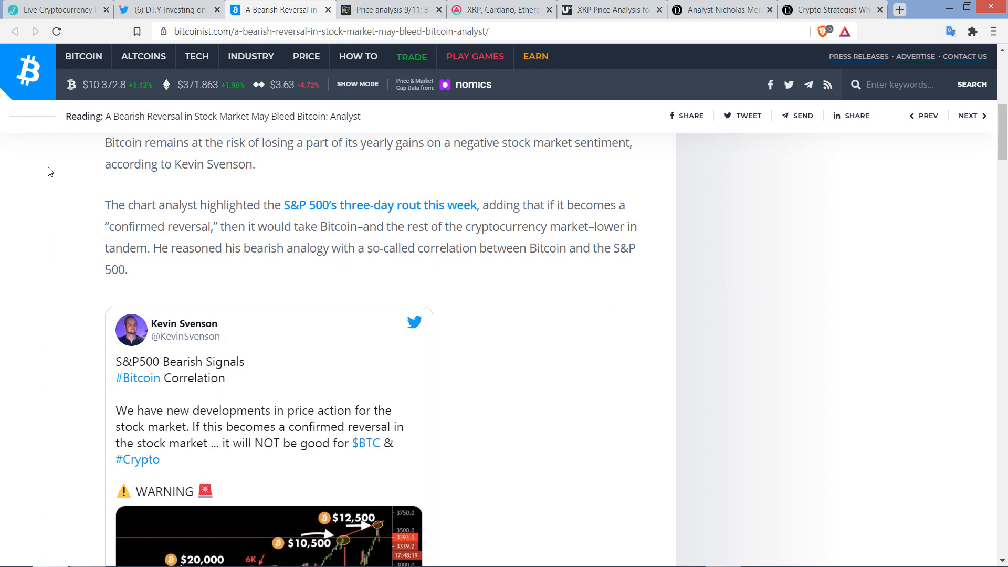